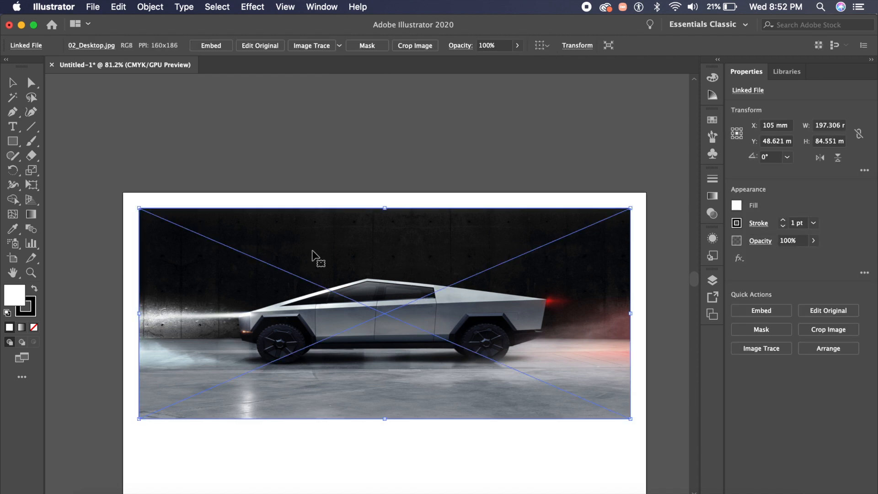
- Trace the car photo with the High Fidelity Photo Image Trace preset
left_click(338, 45)
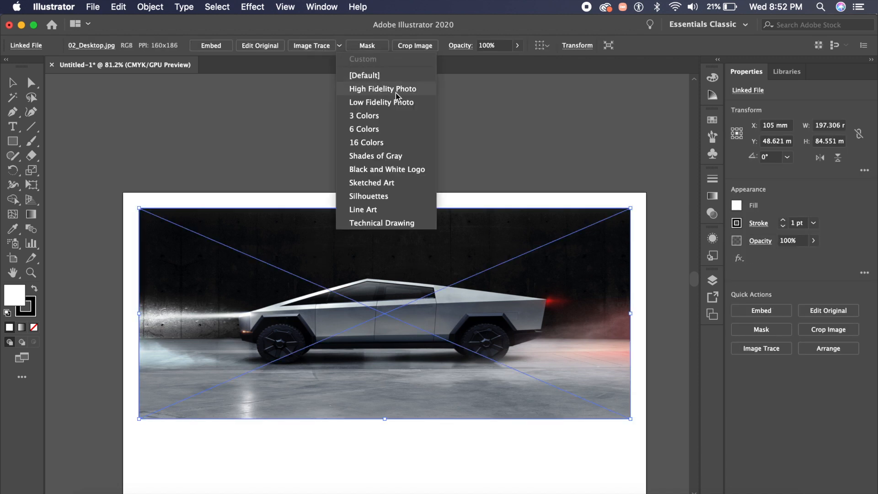
mouse_move(381, 209)
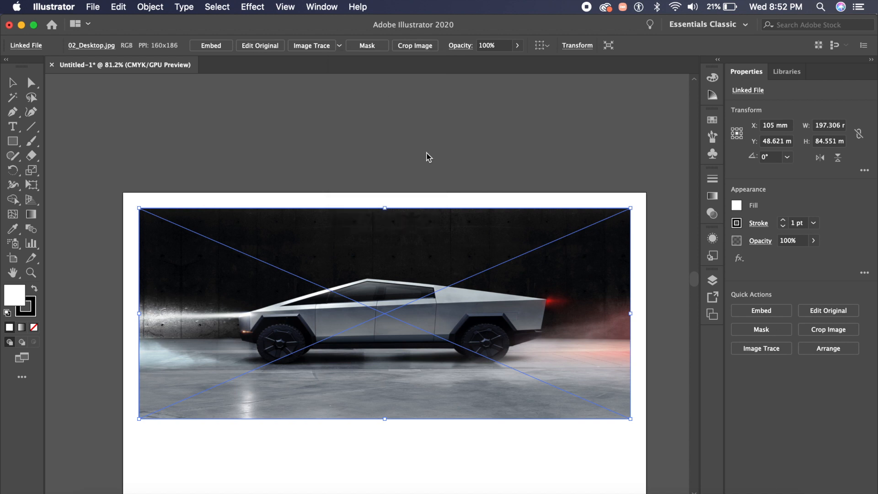
left_click(311, 45)
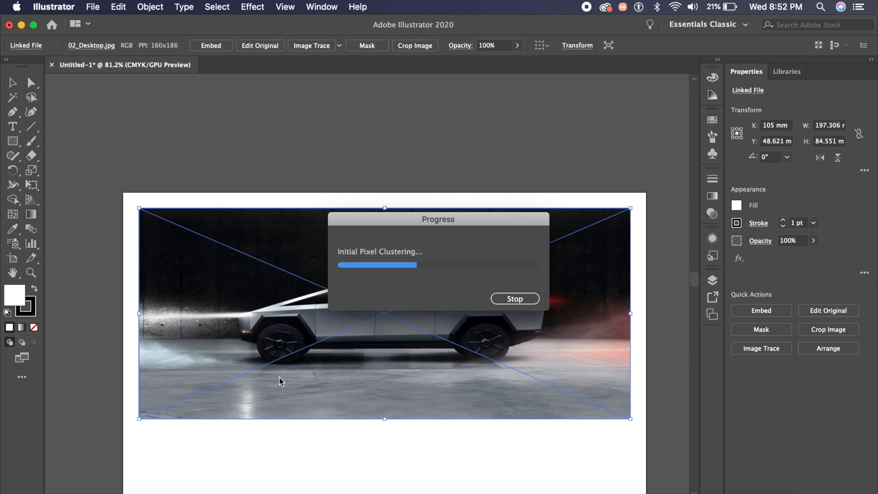
mouse_move(333, 355)
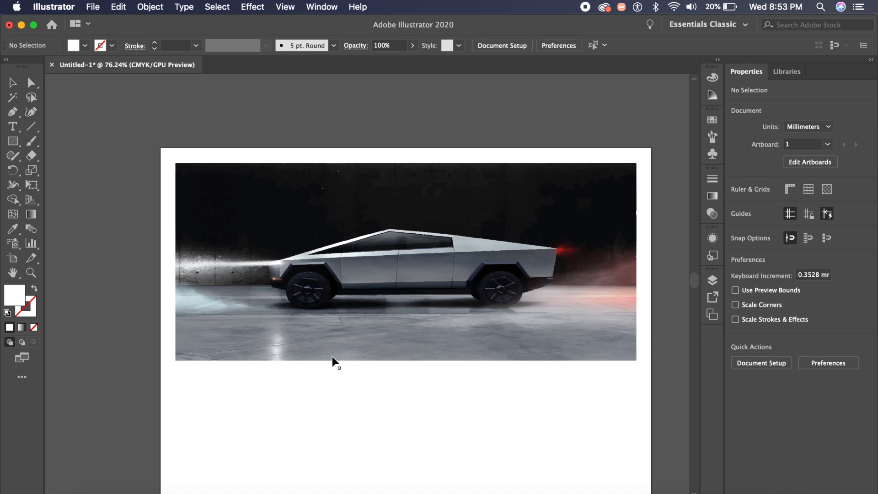
mouse_move(422, 485)
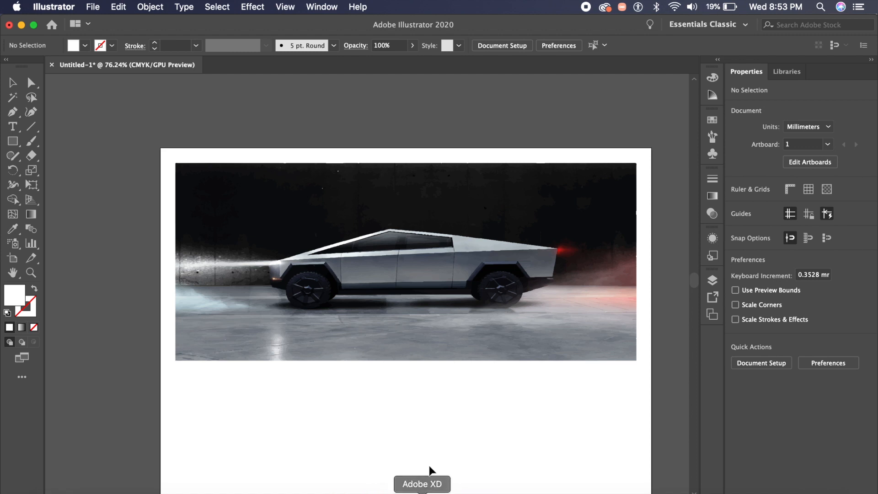
- Switch from Illustrator to Adobe XD
left_click(422, 484)
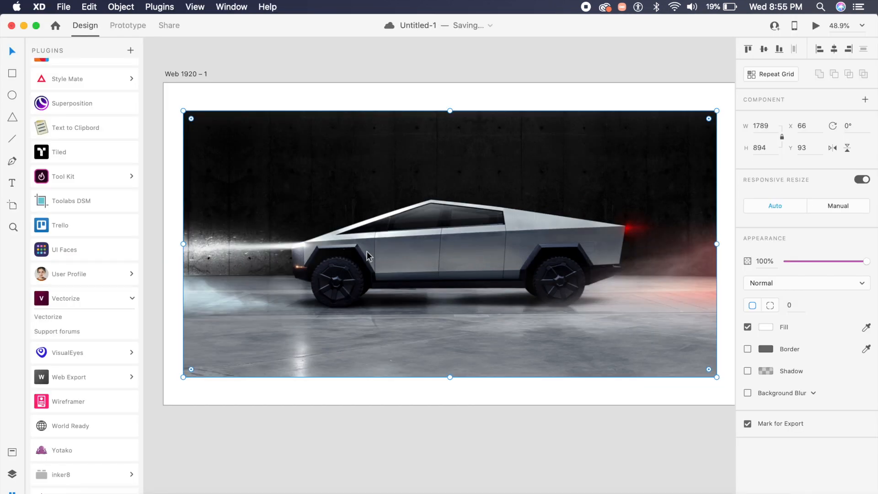
mouse_move(57, 51)
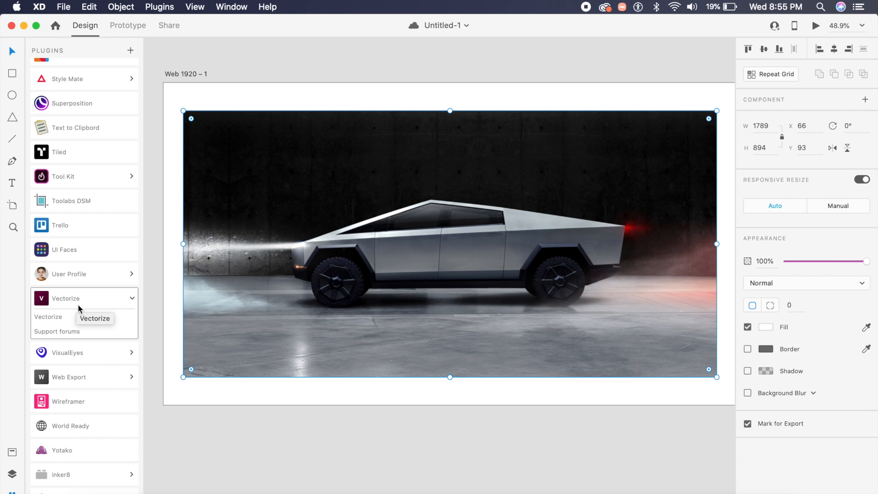
- Run the Vectorize plugin on the car photo with the Detailed preset
left_click(48, 316)
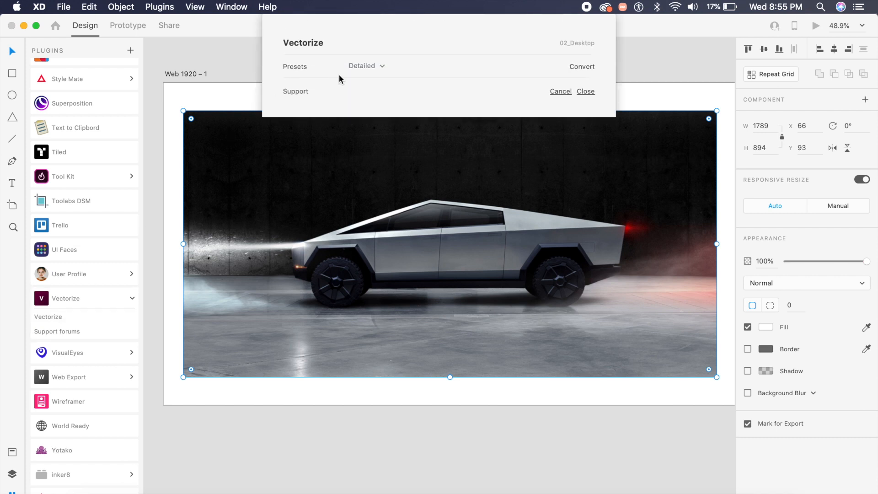
left_click(367, 66)
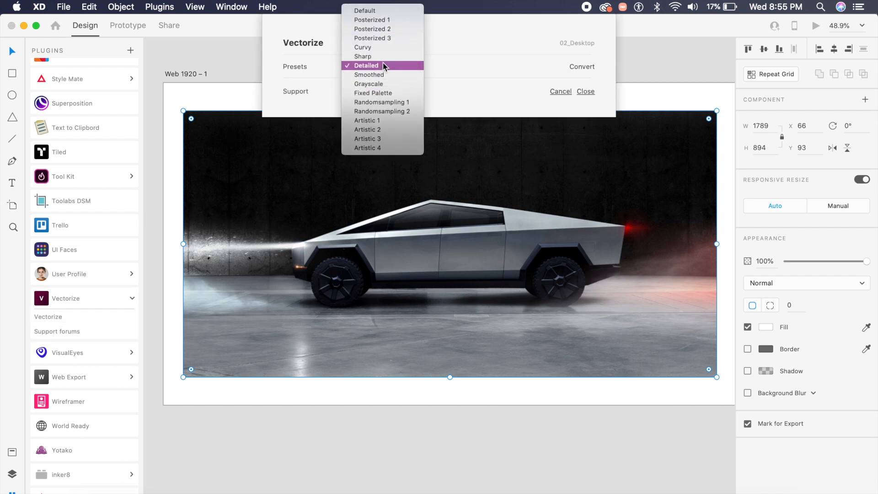
left_click(366, 65)
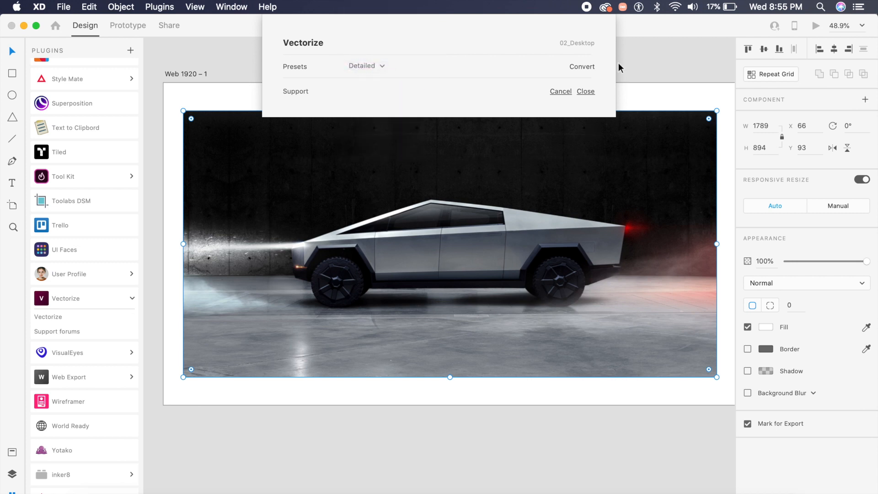
left_click(582, 67)
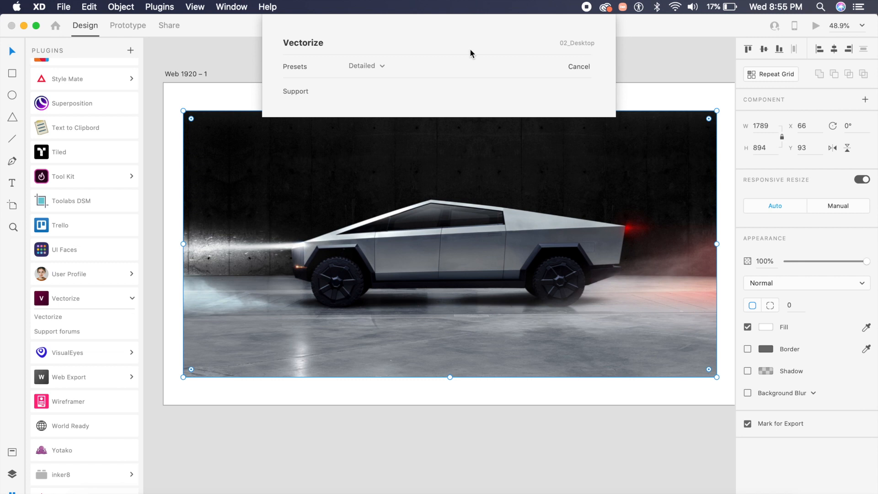
mouse_move(437, 77)
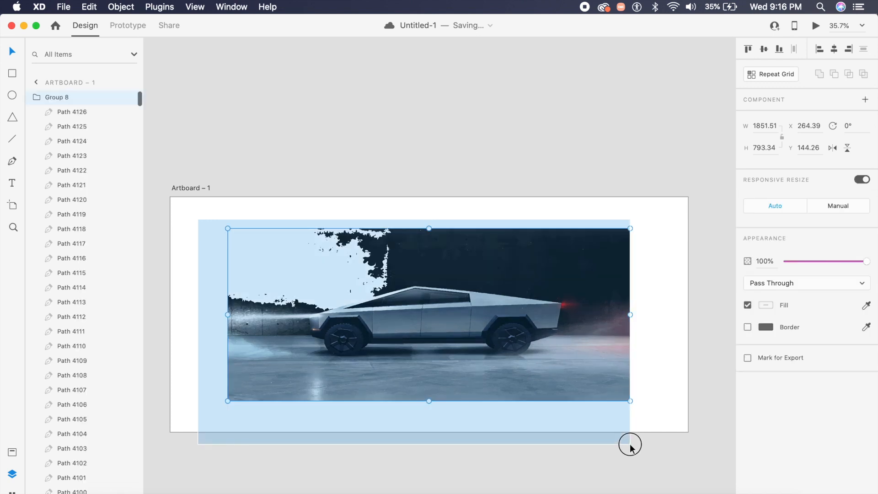
- Delete the vectorized car, then move the logo image up-left and scale it
key("delete")
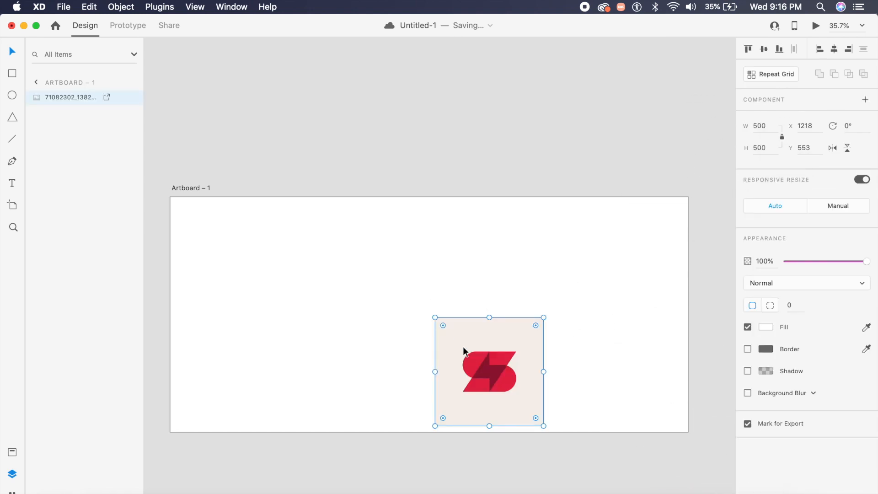
left_click_drag(489, 371, 368, 276)
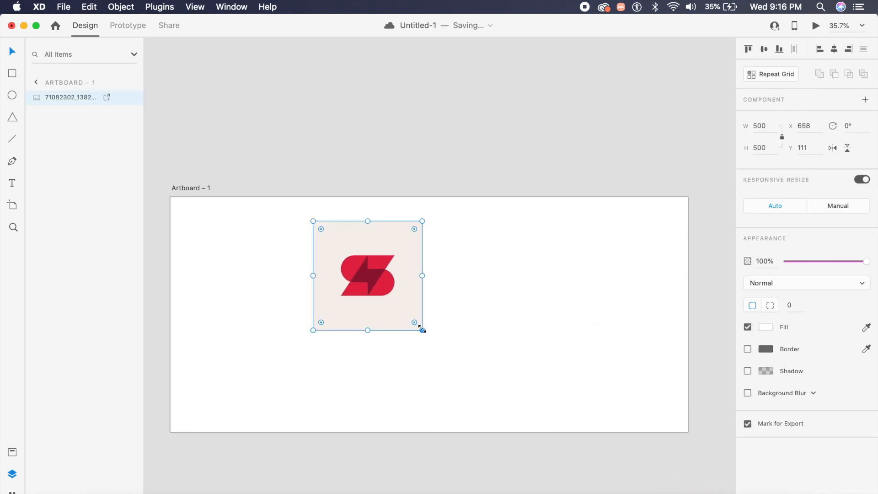
left_click_drag(423, 330, 517, 426)
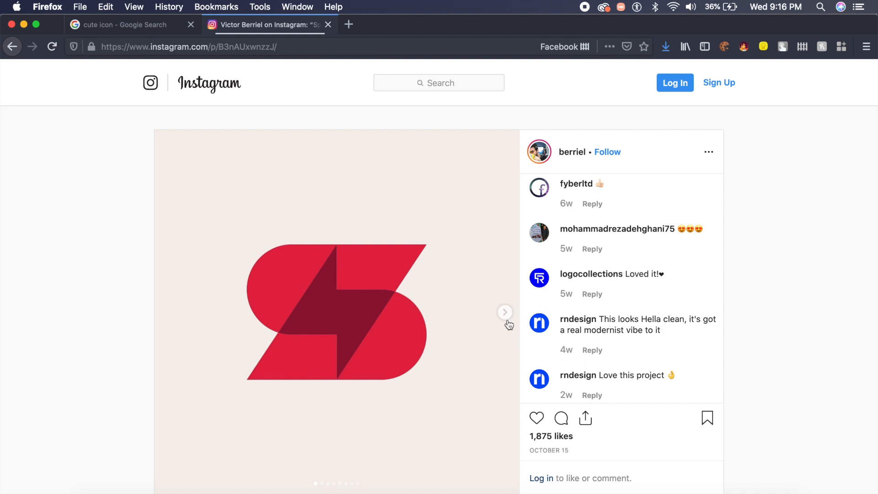
- View the Instagram post's second slide, then return to the logo image
left_click(505, 312)
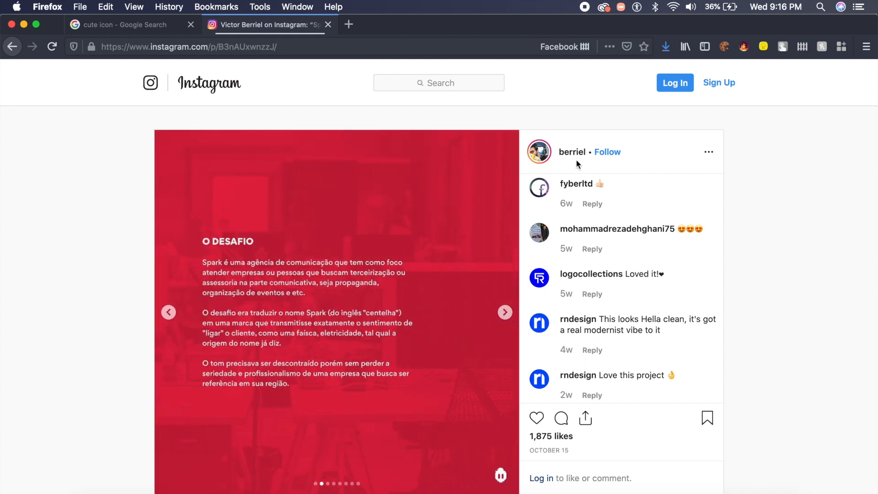
left_click(167, 312)
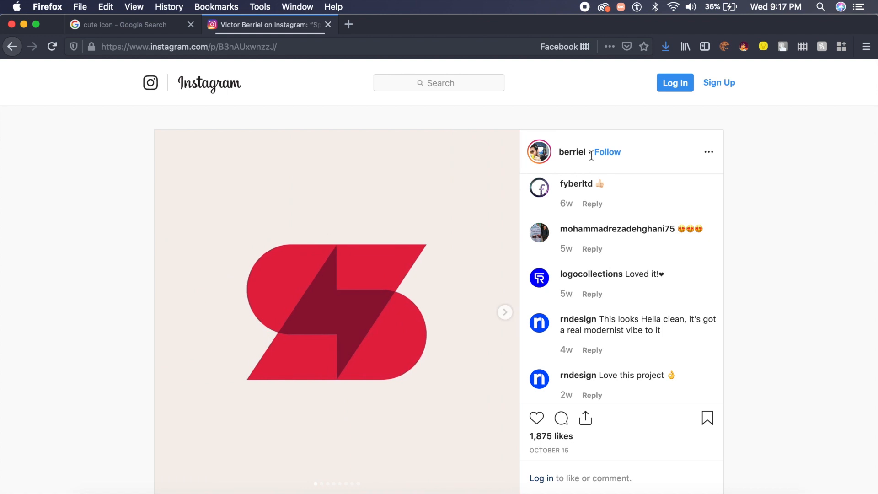
mouse_move(572, 347)
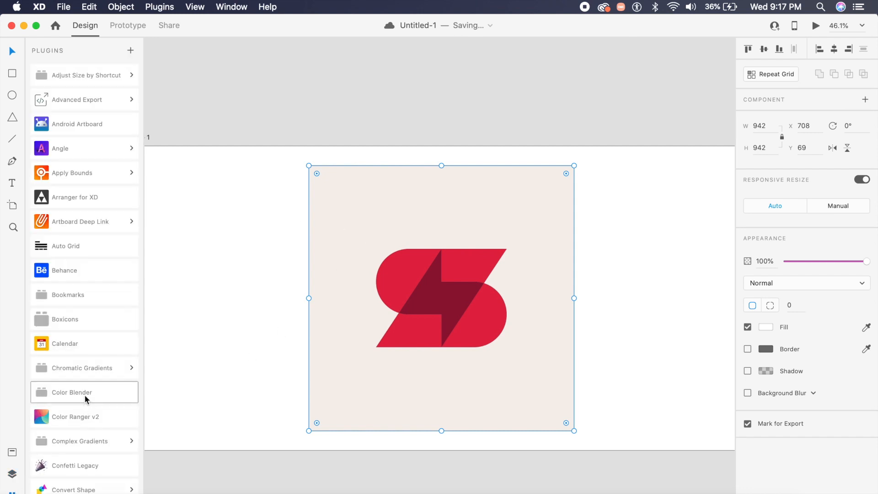
- Vectorize the logo with the Grayscale preset, close the plugin, and deselect
scroll("down", 3)
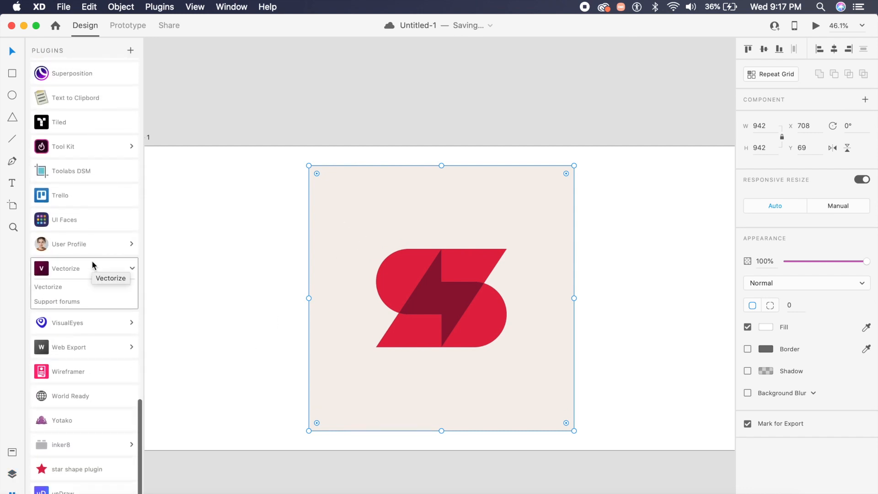
left_click(48, 287)
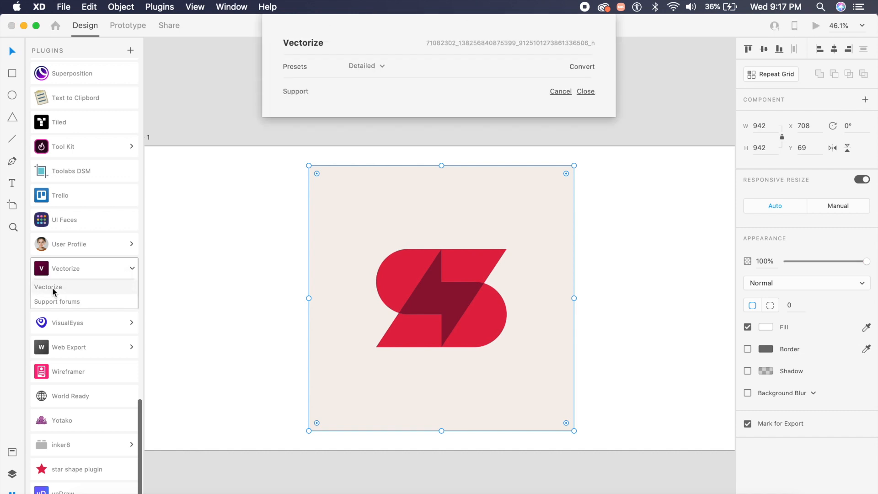
left_click(365, 65)
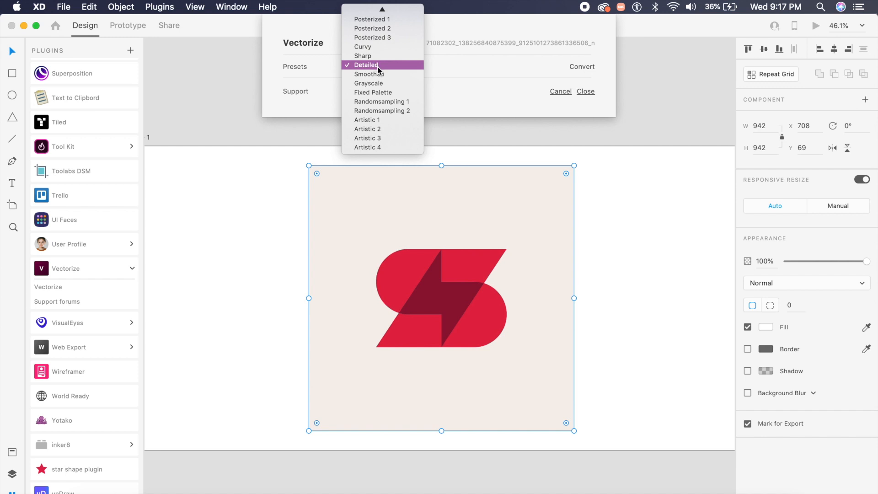
left_click(369, 83)
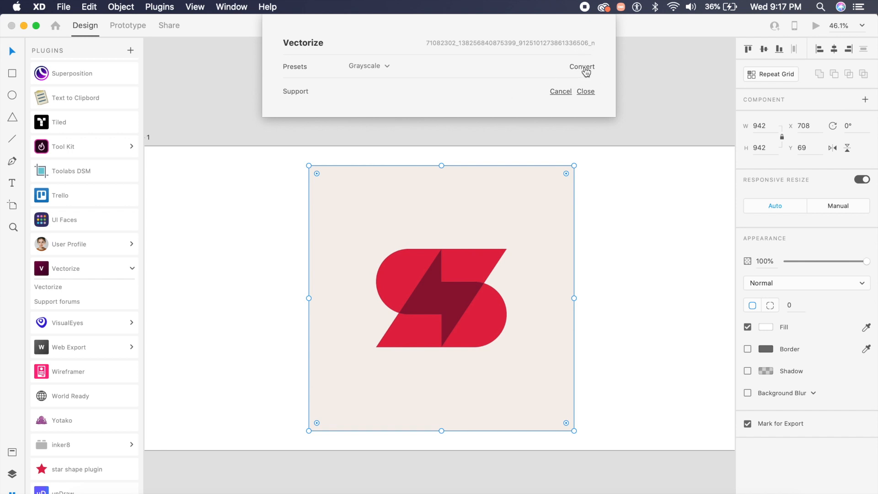
left_click(582, 67)
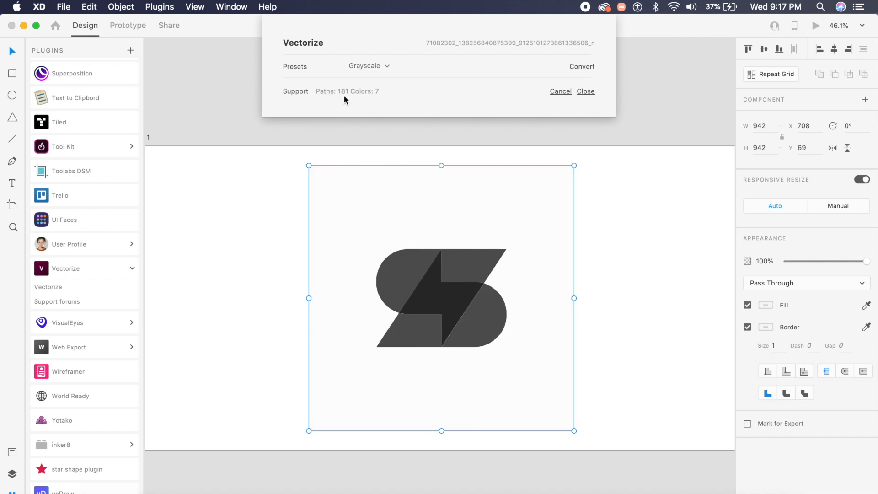
mouse_move(392, 102)
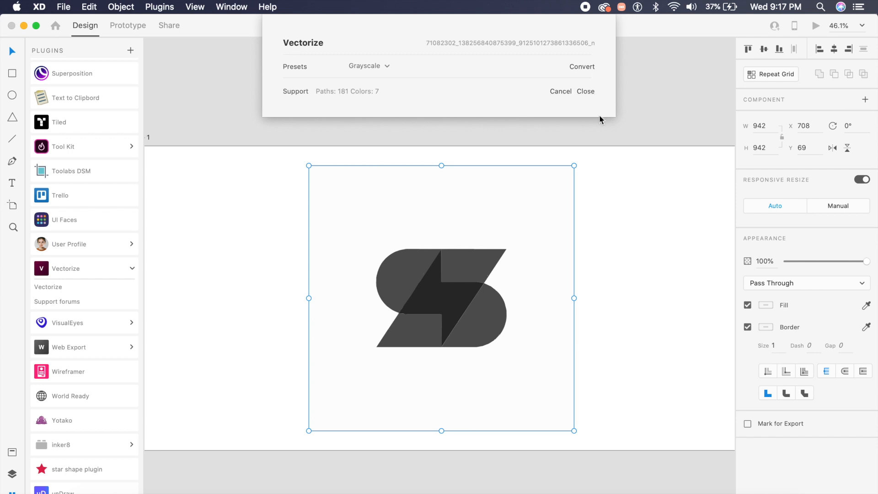
left_click(586, 92)
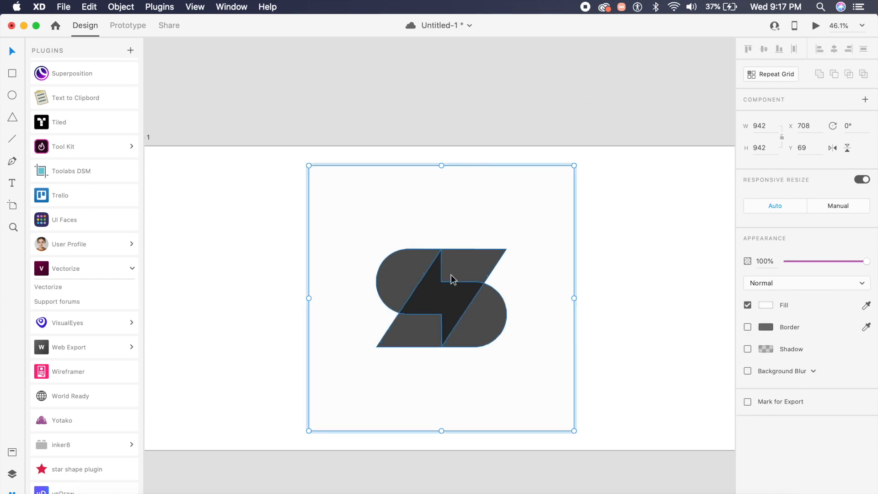
left_click(549, 274)
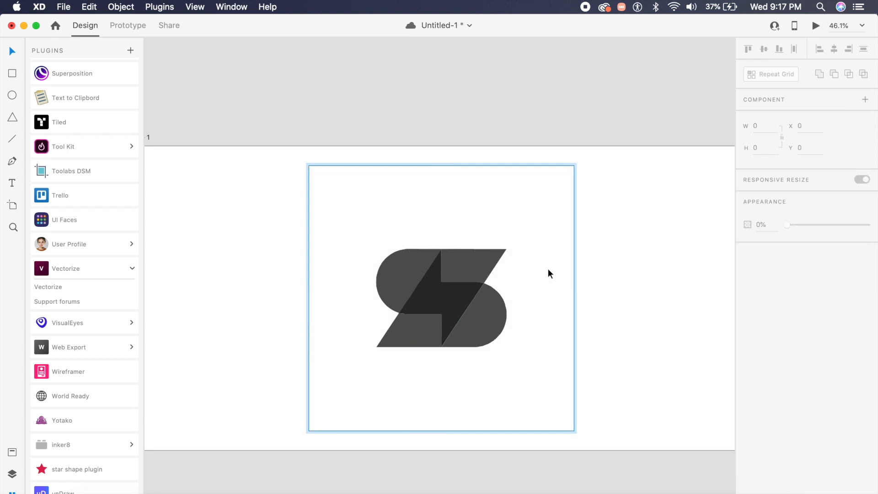
- Move the logo left, fill the bolt red, and shift it up-right
left_click(442, 298)
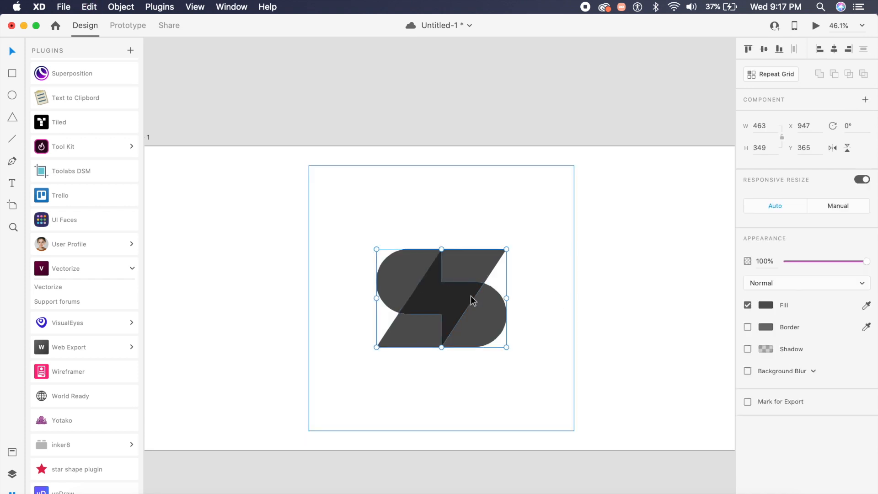
left_click_drag(441, 298, 244, 287)
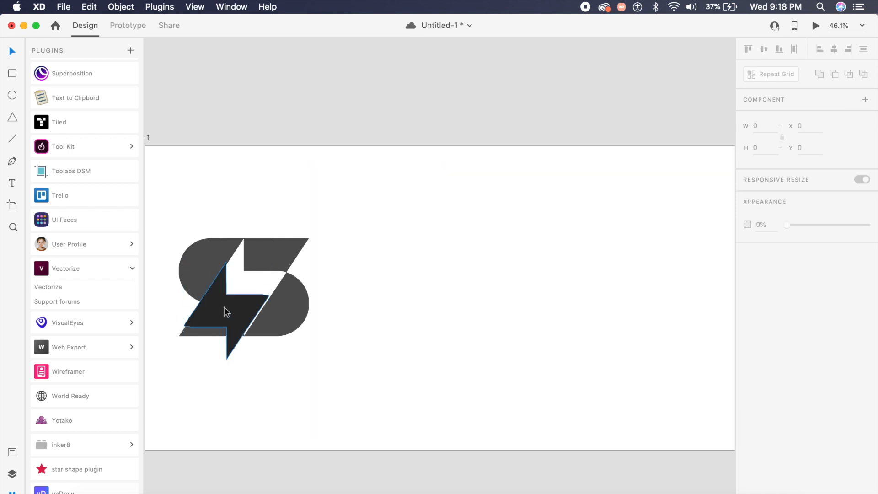
left_click(224, 312)
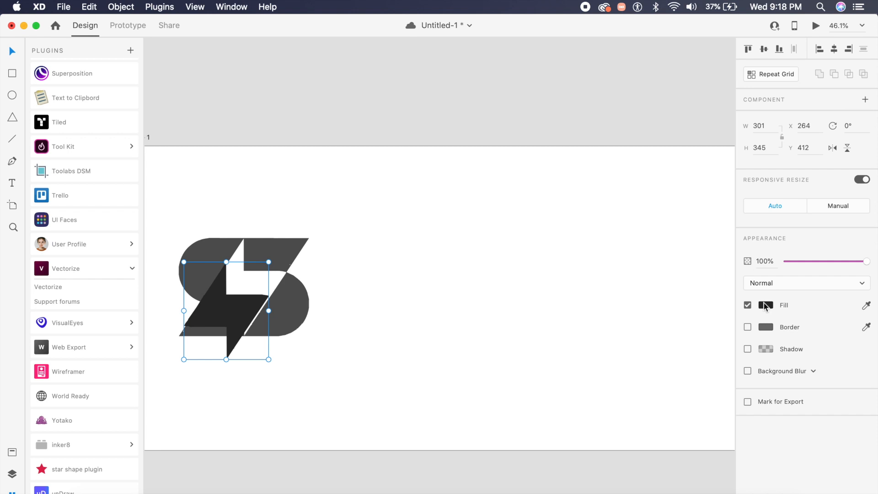
left_click(766, 305)
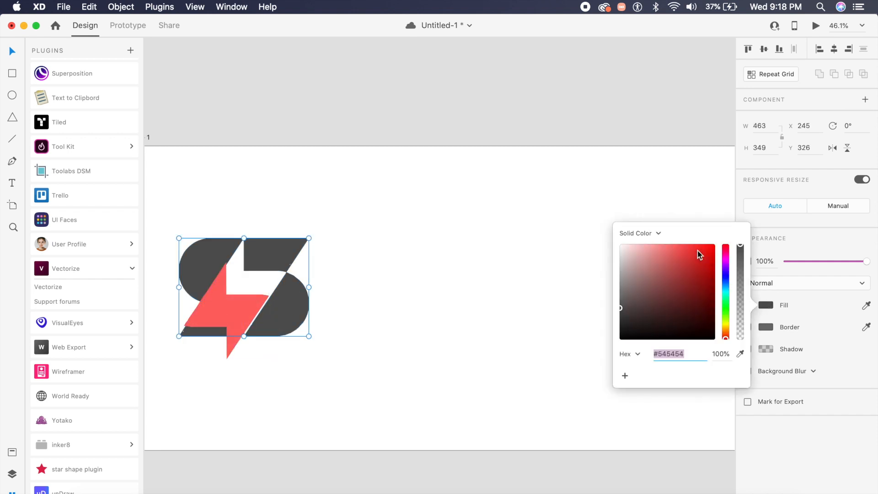
left_click(234, 325)
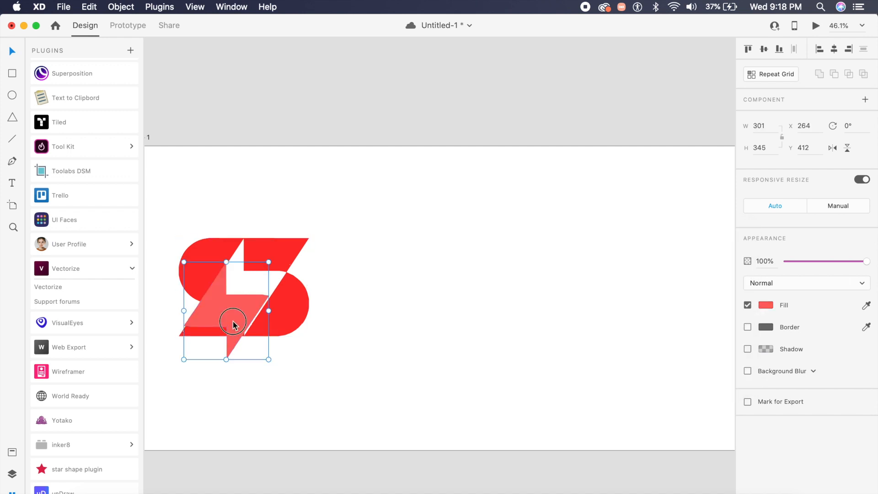
left_click_drag(234, 327, 244, 285)
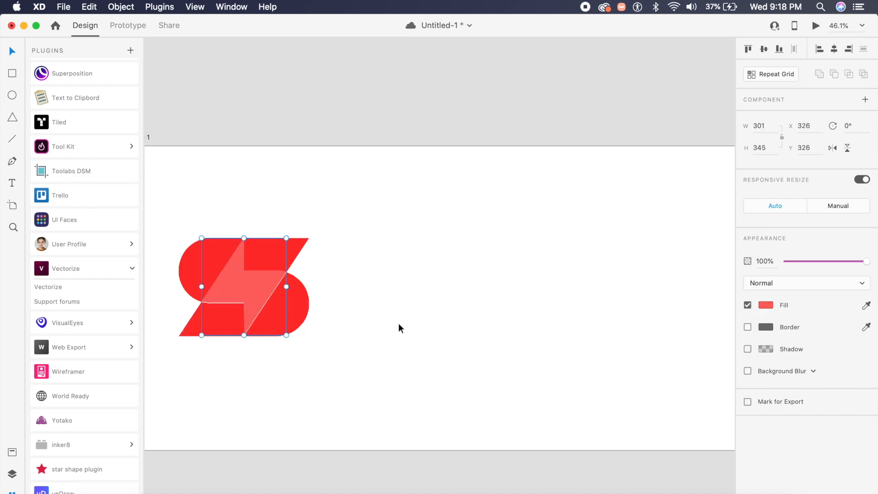
- Drag a lightning bolt corner point so its tip rises above the logo
left_click(400, 328)
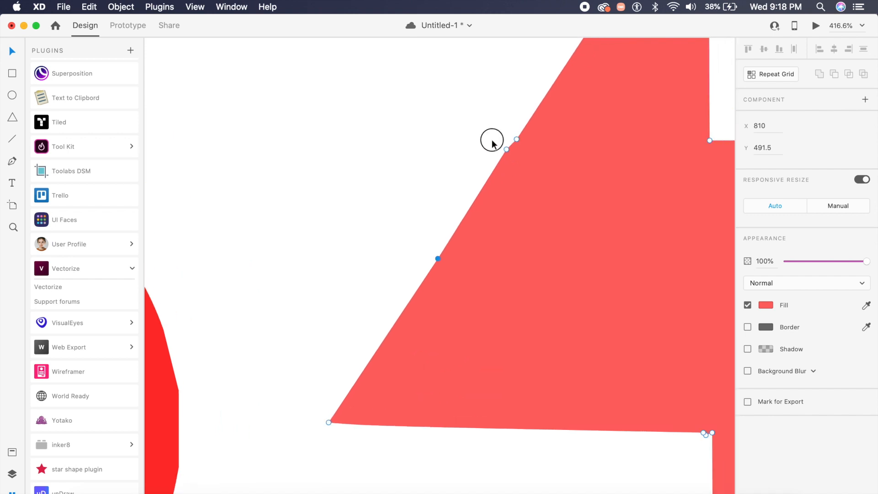
left_click_drag(506, 149, 517, 140)
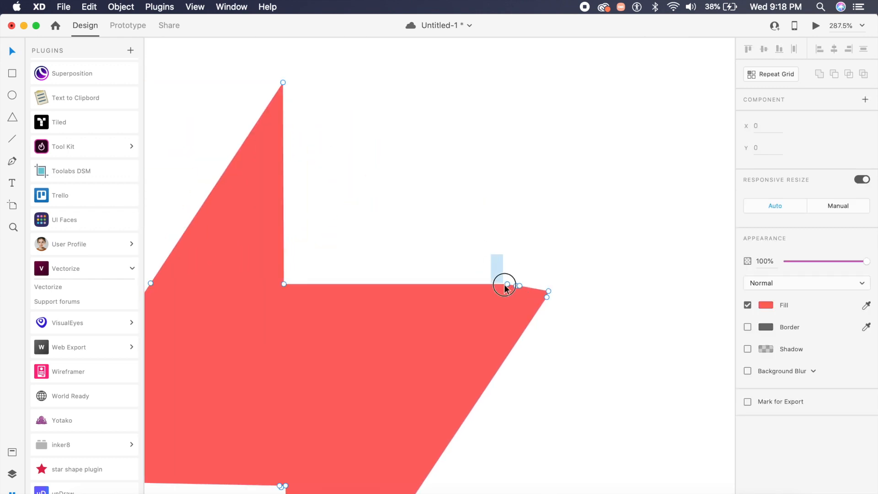
left_click(571, 306)
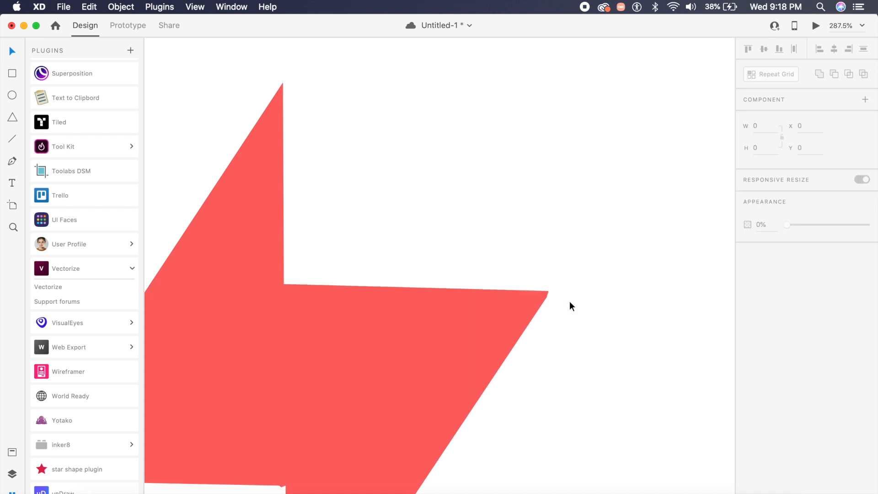
left_click(544, 297)
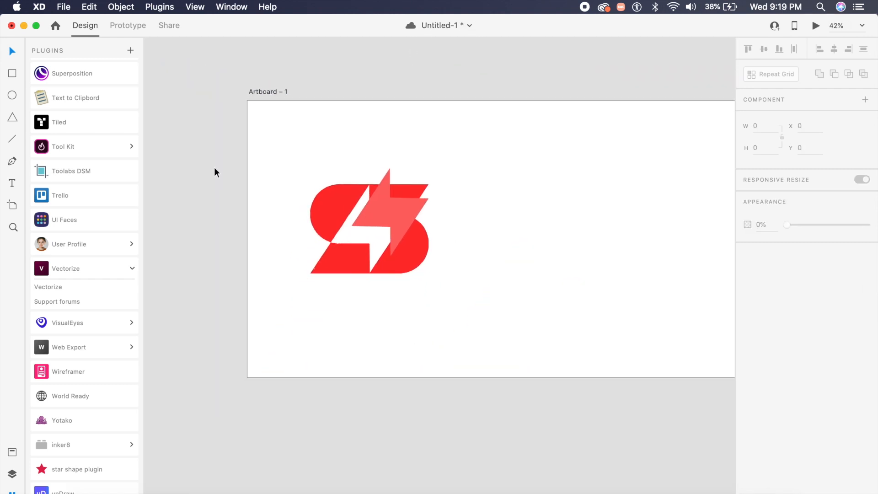
- Drag the landscape JPG from Downloads onto the artboard and align it top-left
left_click(370, 222)
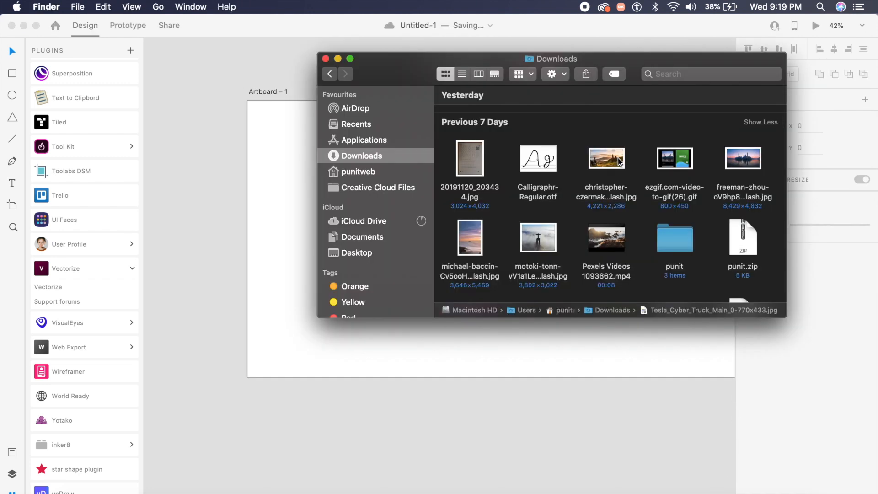
left_click_drag(607, 158, 484, 379)
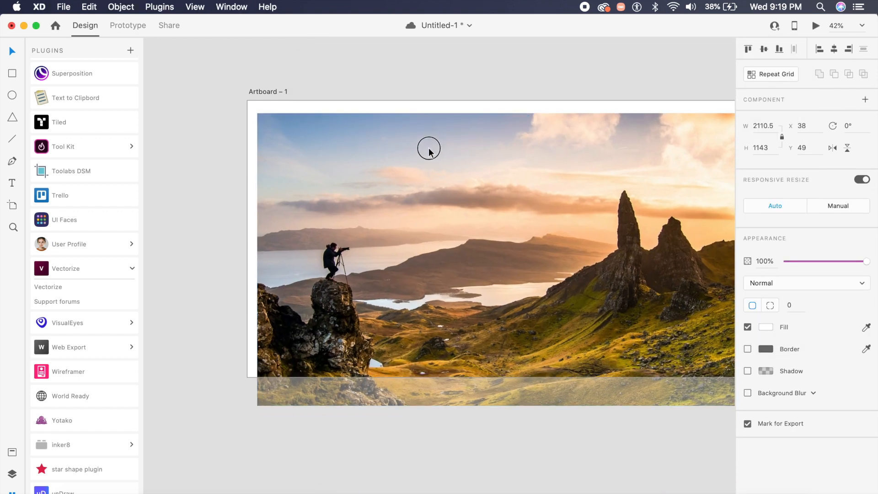
left_click_drag(429, 149, 420, 138)
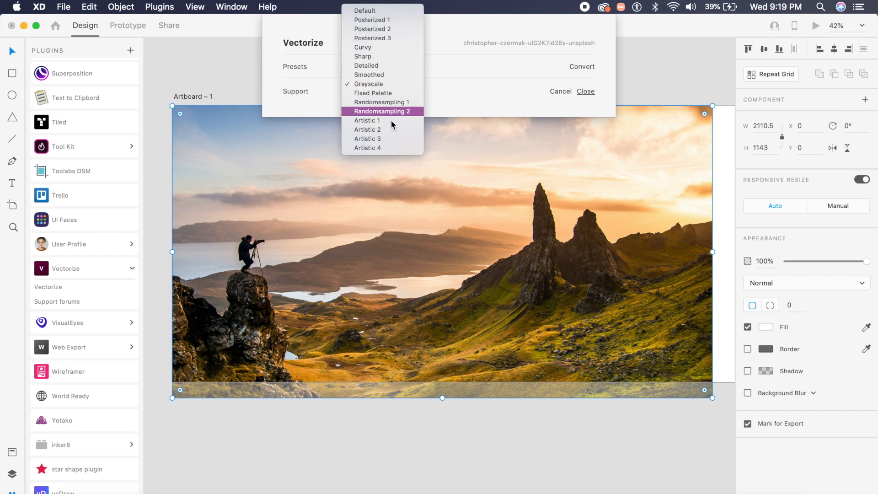
mouse_move(367, 120)
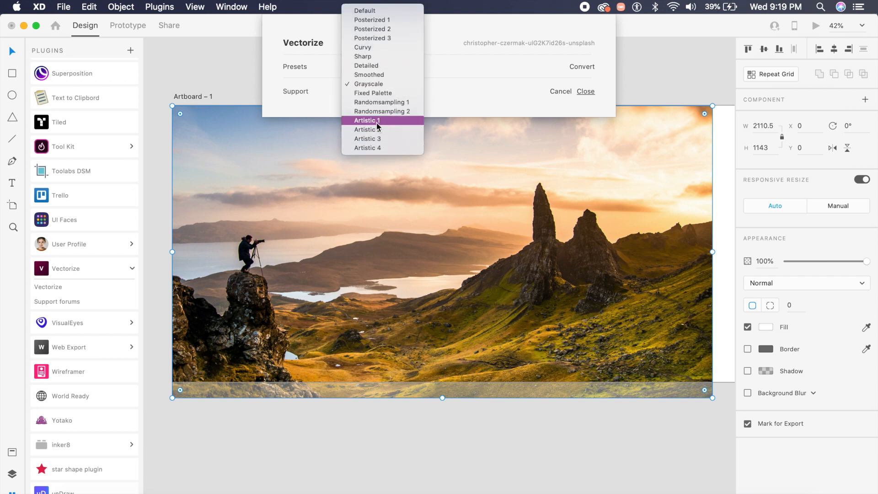
mouse_move(390, 148)
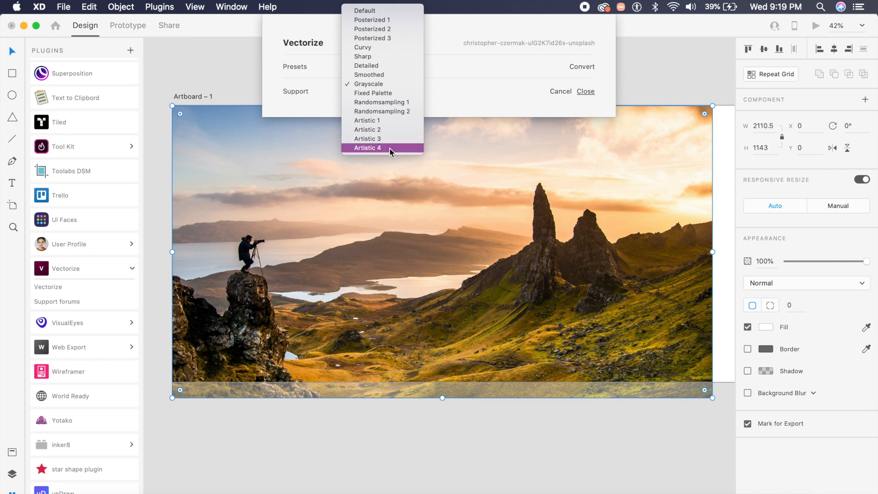
left_click(367, 148)
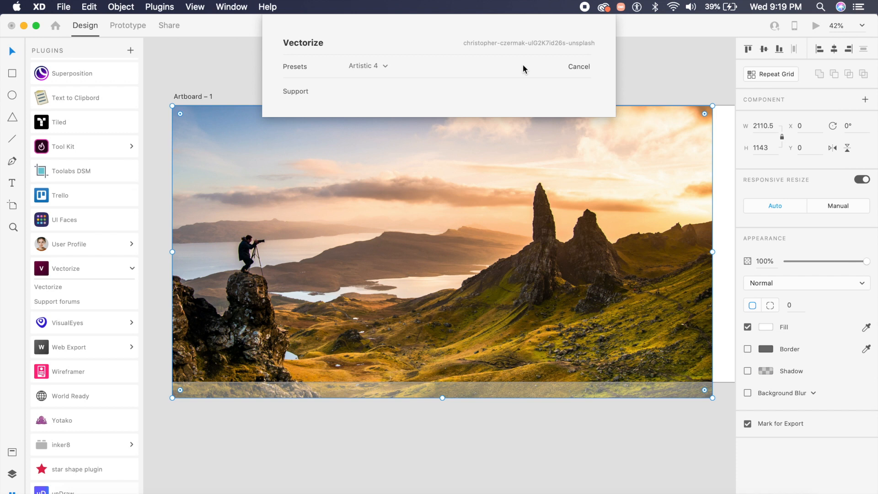
left_click(582, 67)
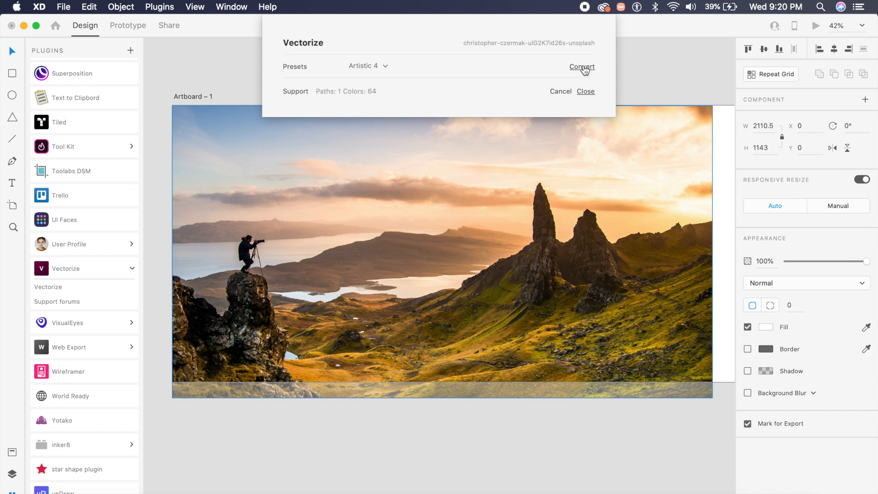
left_click(582, 66)
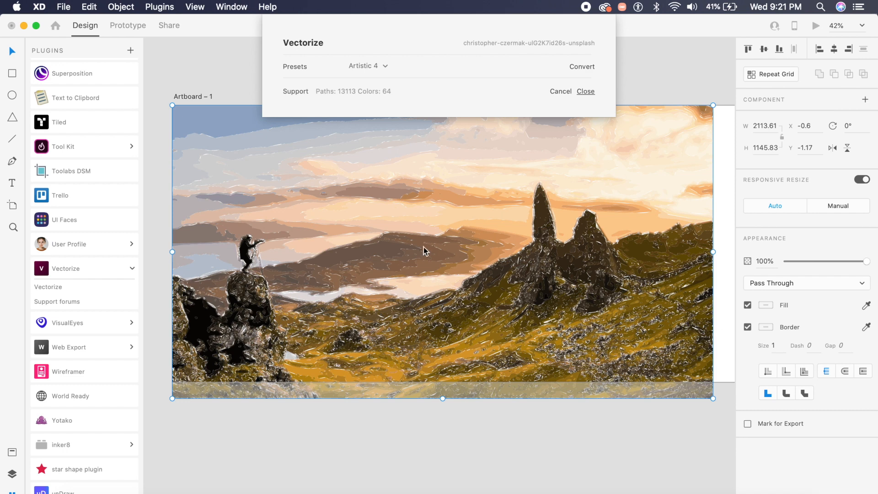
left_click(586, 92)
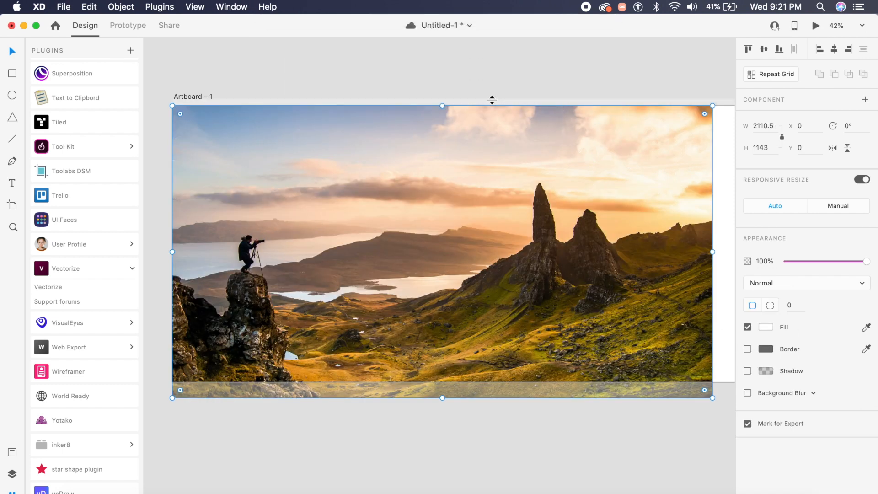